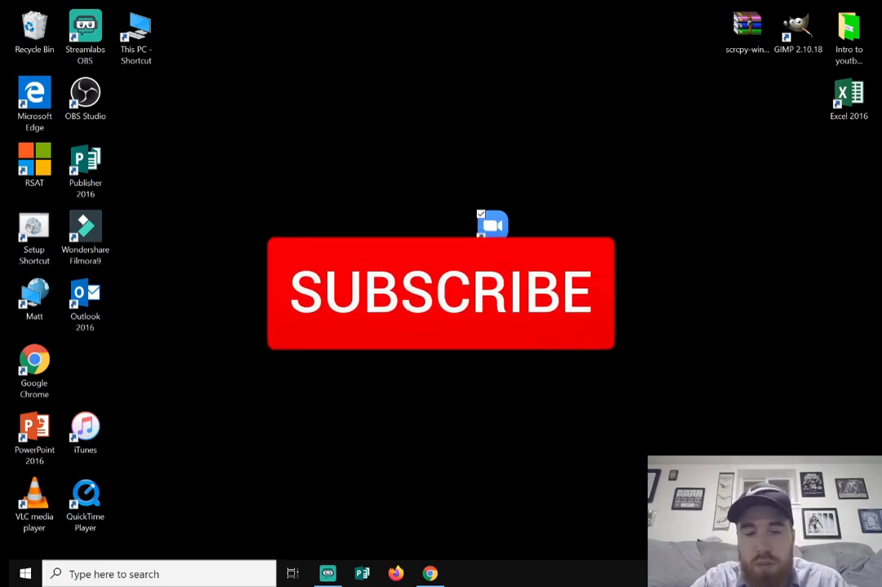
Launch Chrome and switch off 'Use hardware acceleration when available' in Settings.
{"action": "left_click", "coordinate": [440, 293]}
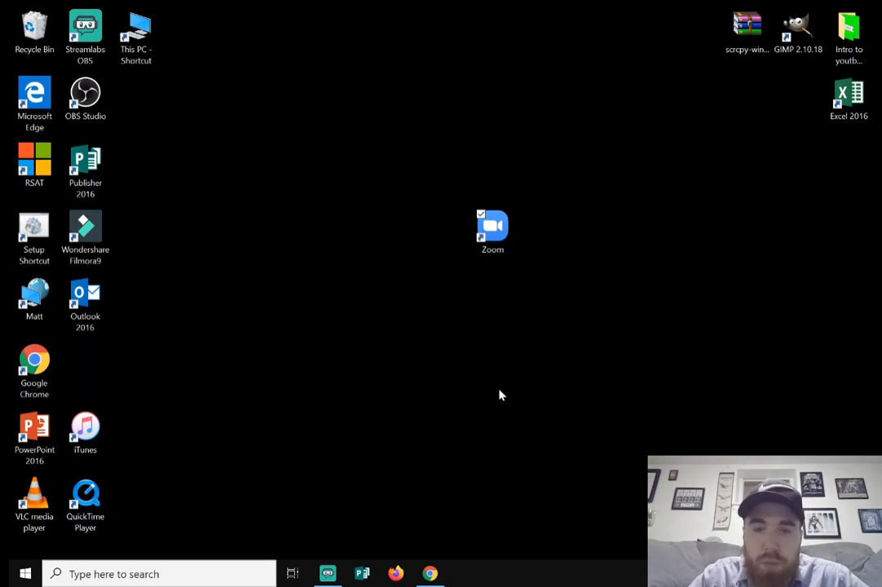
{"action": "left_click", "coordinate": [492, 232]}
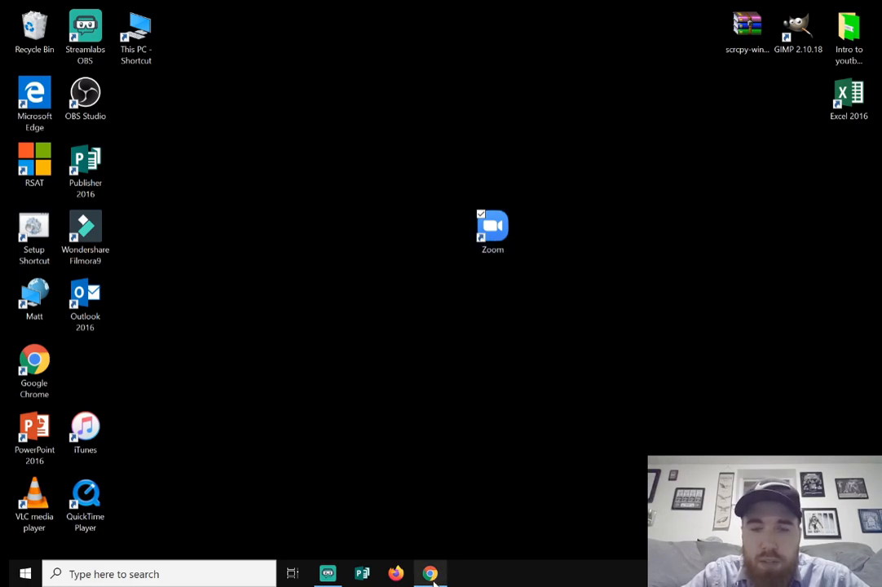
{"action": "left_click", "coordinate": [430, 573]}
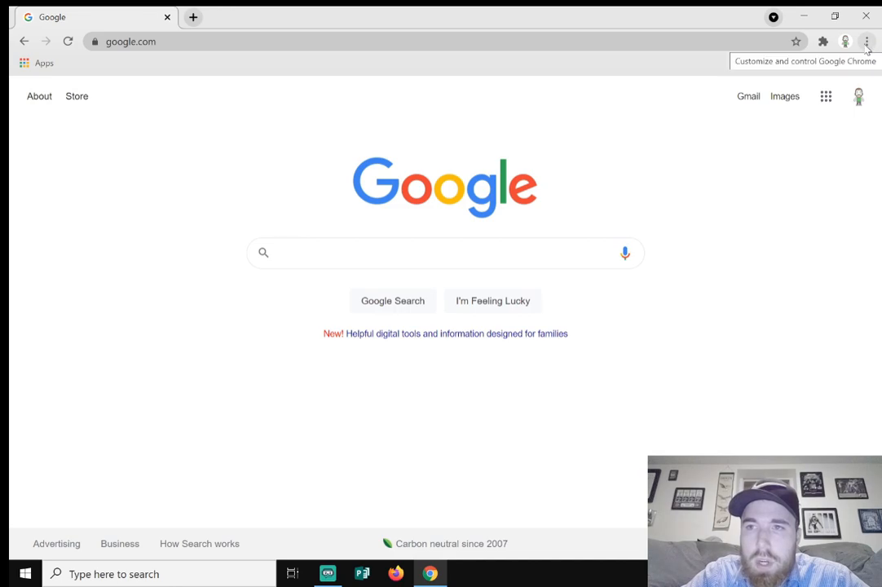
{"action": "left_click", "coordinate": [866, 42]}
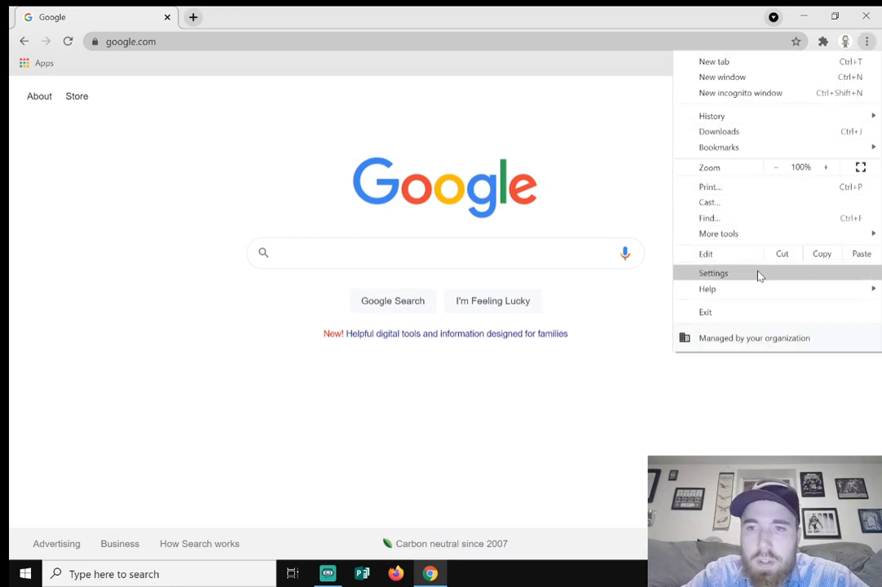
{"action": "left_click", "coordinate": [713, 272]}
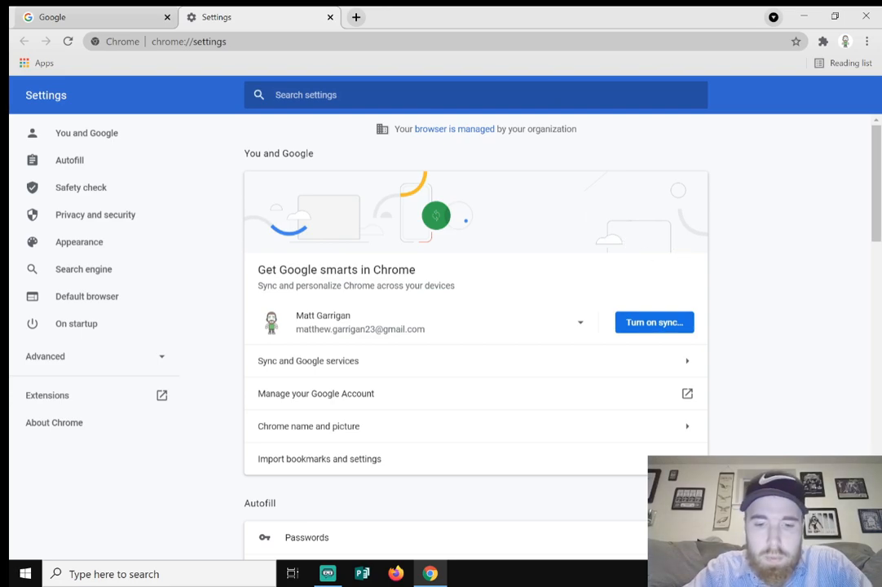
{"action": "type", "text": "hardwar"}
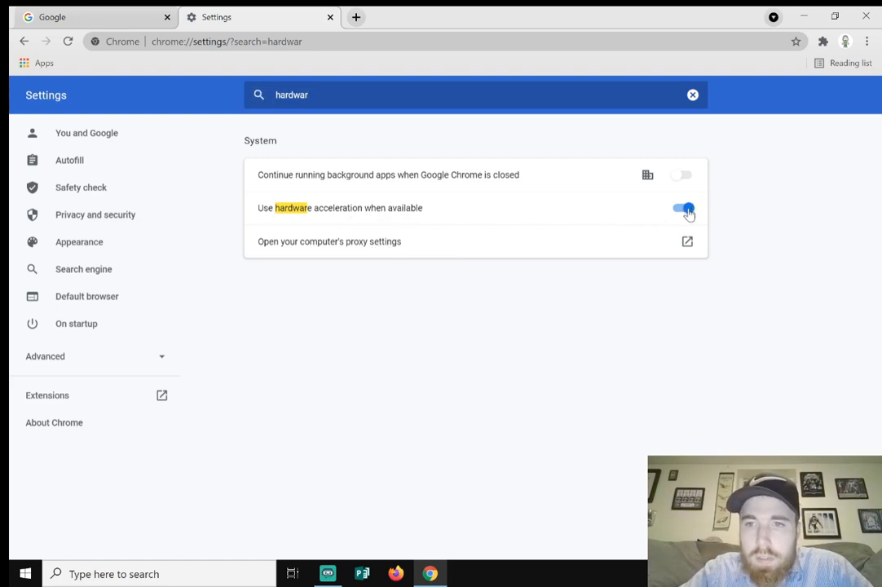
{"action": "left_click", "coordinate": [682, 209]}
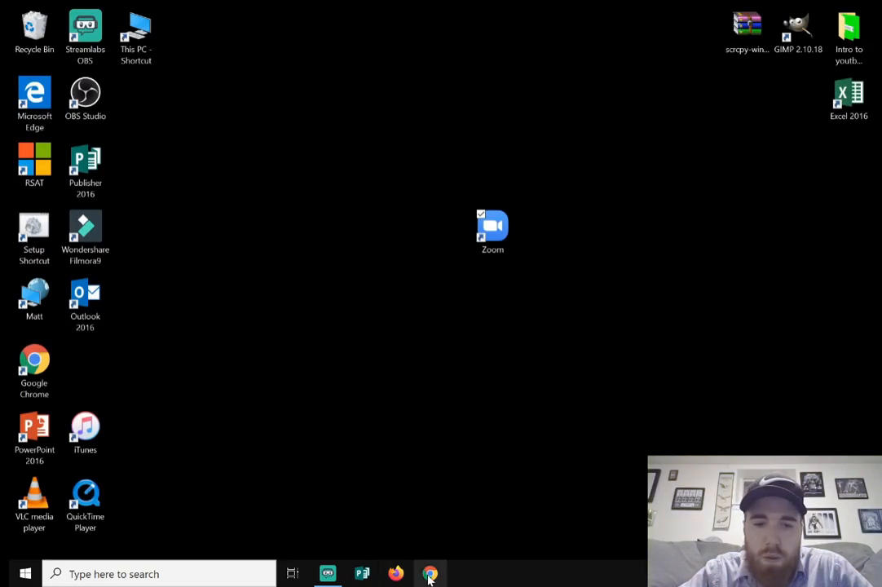
{"action": "left_click", "coordinate": [430, 574]}
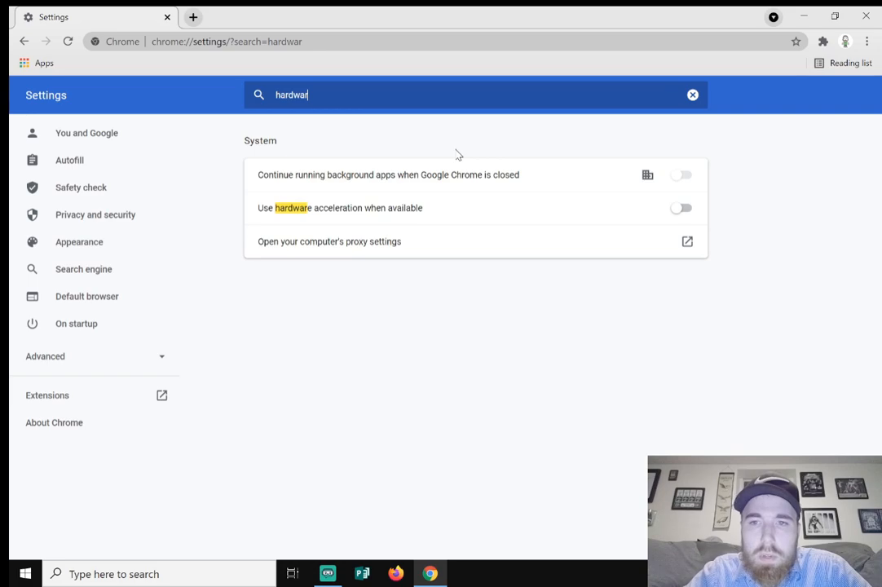
{"action": "left_click", "coordinate": [226, 41]}
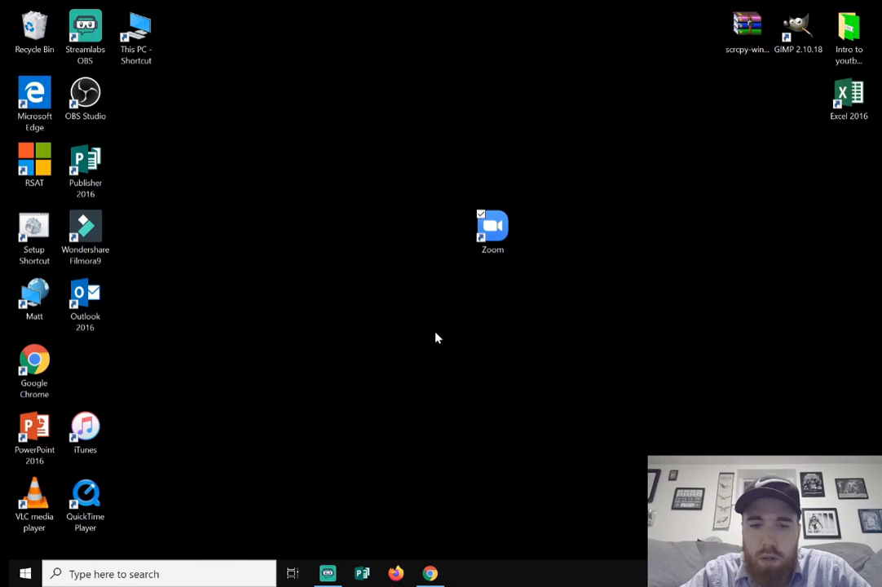
Launch Zoom from the desktop, start a New Meeting, and join with Computer Audio.
{"action": "left_click", "coordinate": [492, 232]}
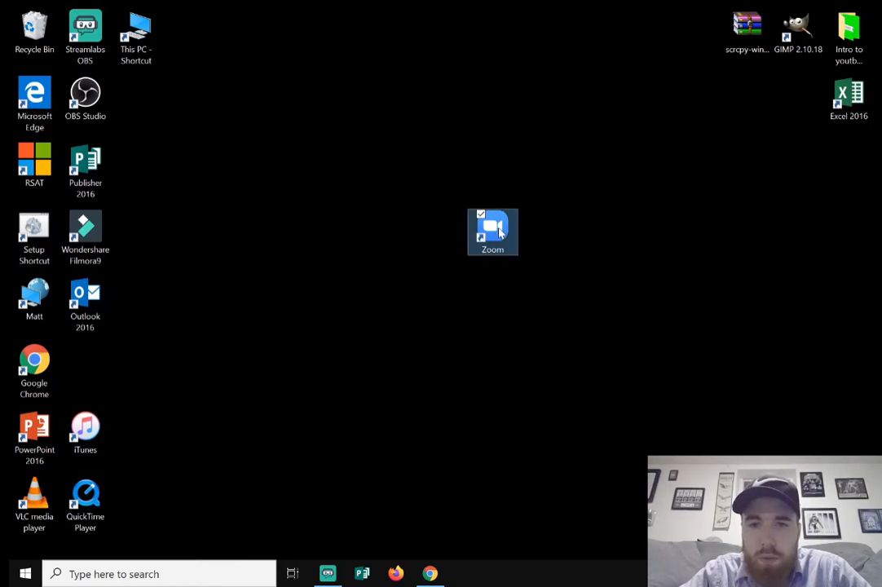
{"action": "double_click", "coordinate": [493, 231]}
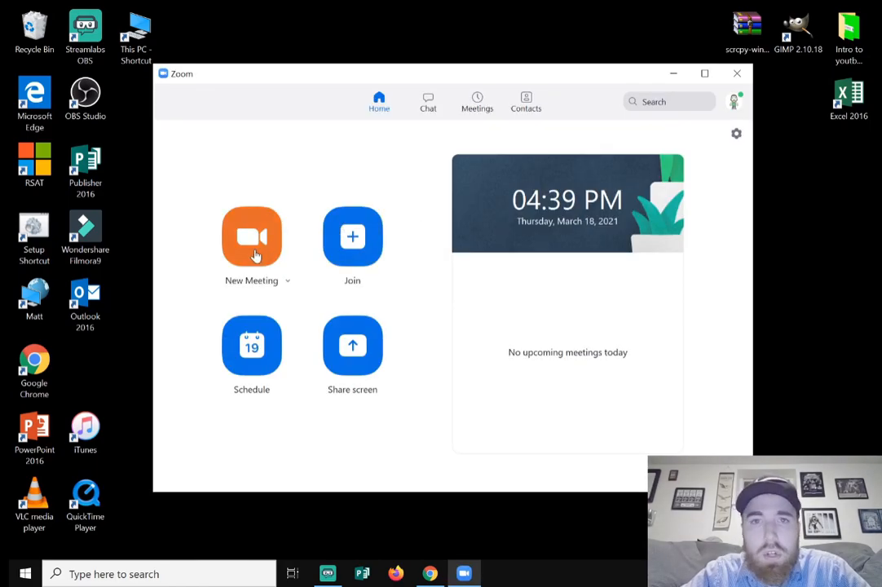
{"action": "left_click", "coordinate": [251, 237]}
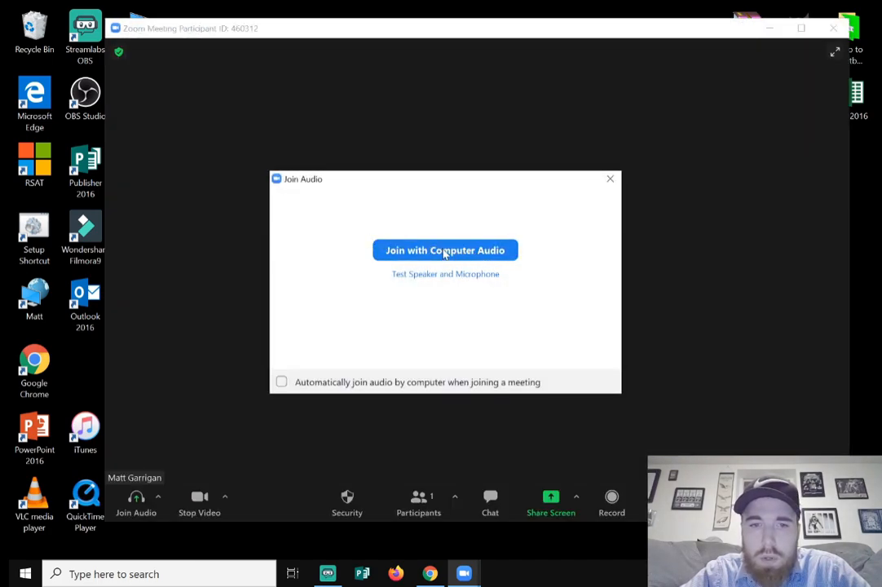
{"action": "left_click", "coordinate": [445, 250]}
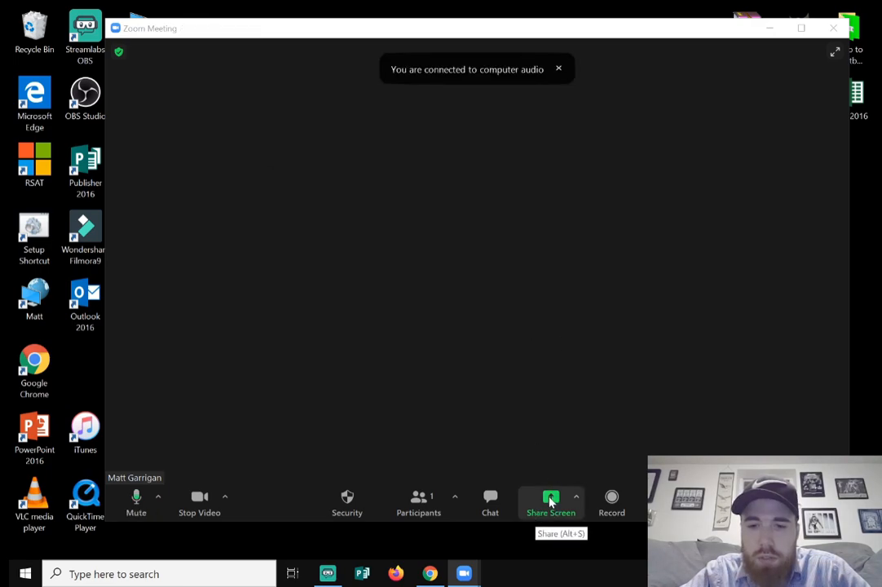
Pick the Google Chrome Netflix window to share, with Share sound ticked.
{"action": "left_click", "coordinate": [551, 501]}
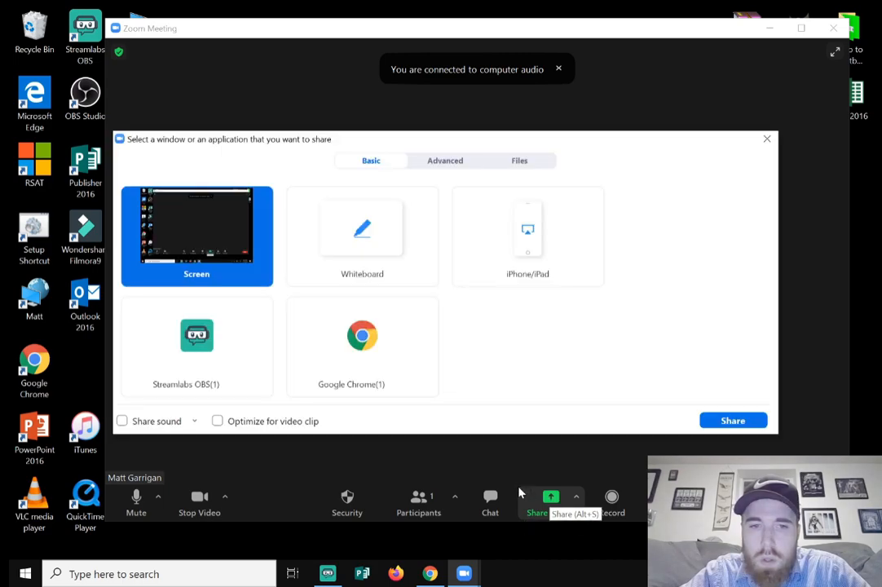
{"action": "mouse_move", "coordinate": [121, 420]}
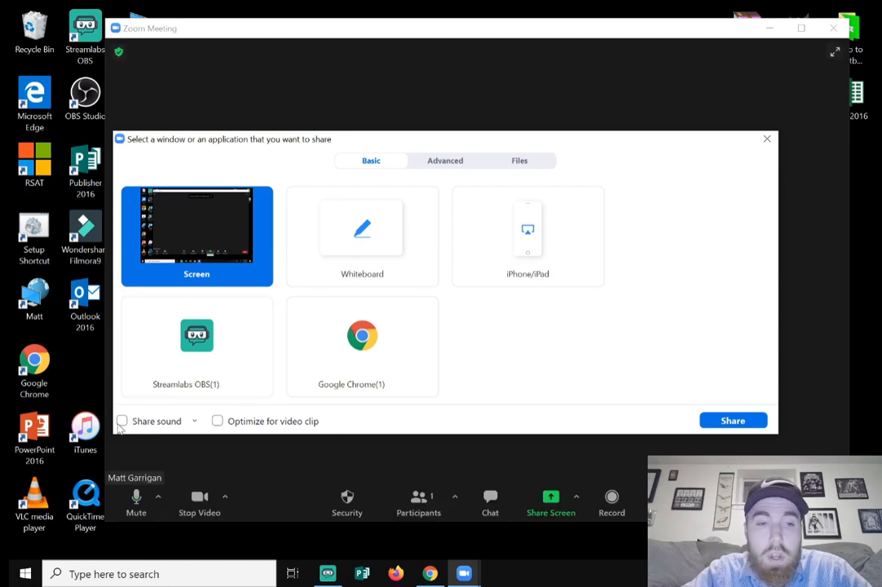
{"action": "mouse_move", "coordinate": [123, 420]}
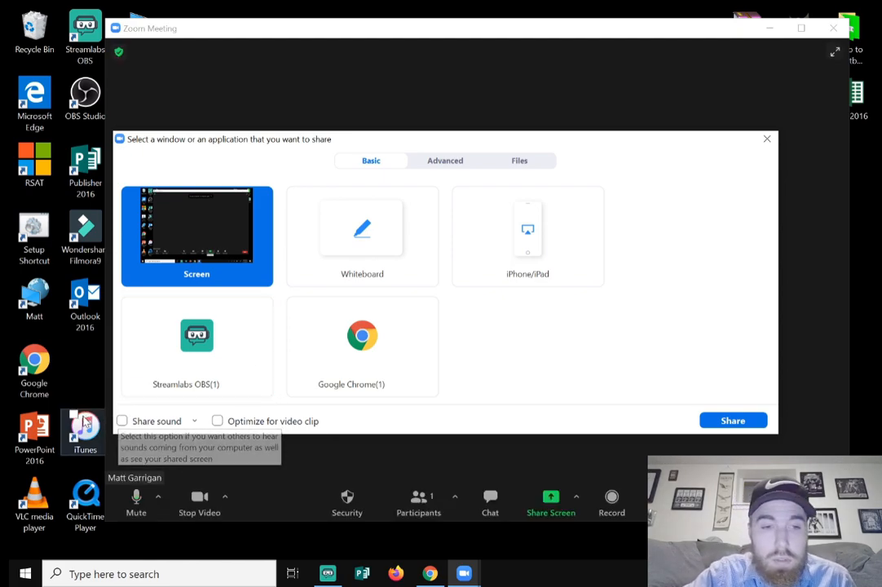
{"action": "left_click", "coordinate": [121, 420]}
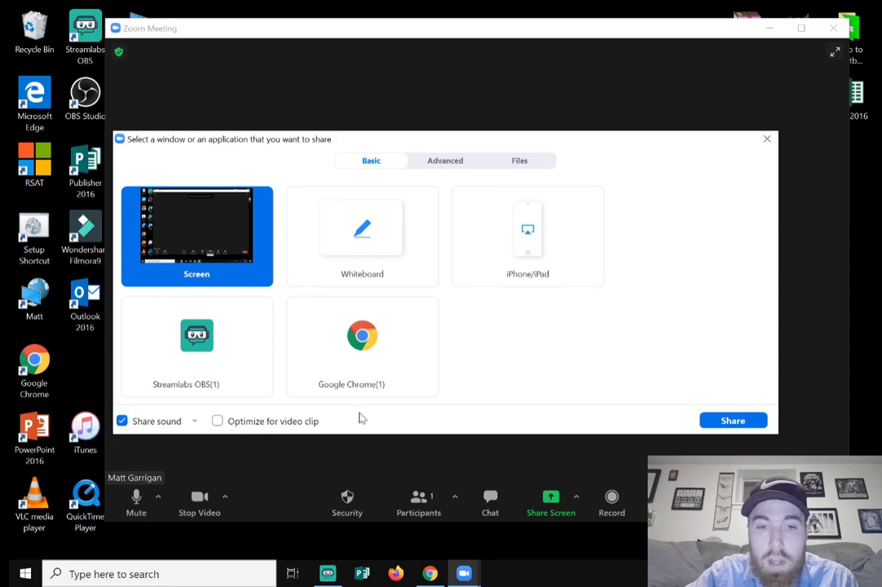
{"action": "mouse_move", "coordinate": [362, 347]}
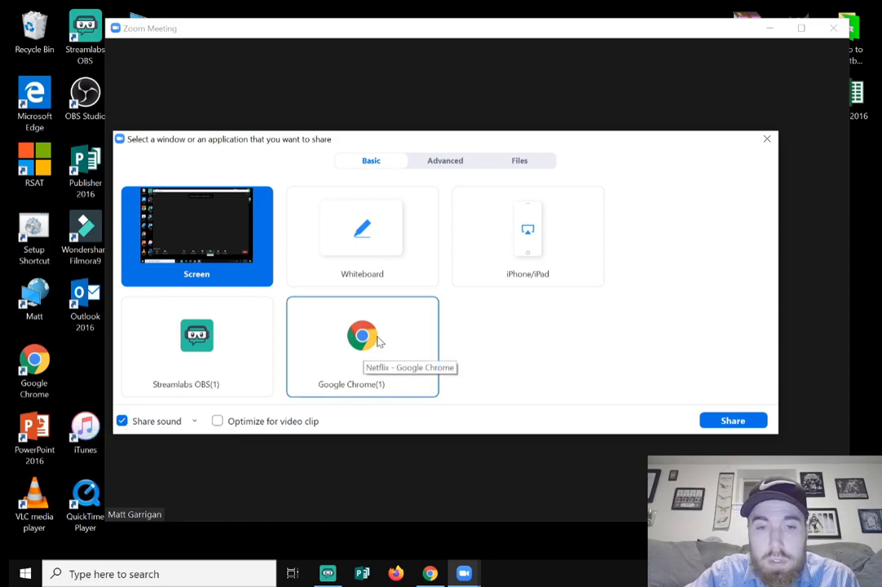
{"action": "left_click", "coordinate": [731, 420]}
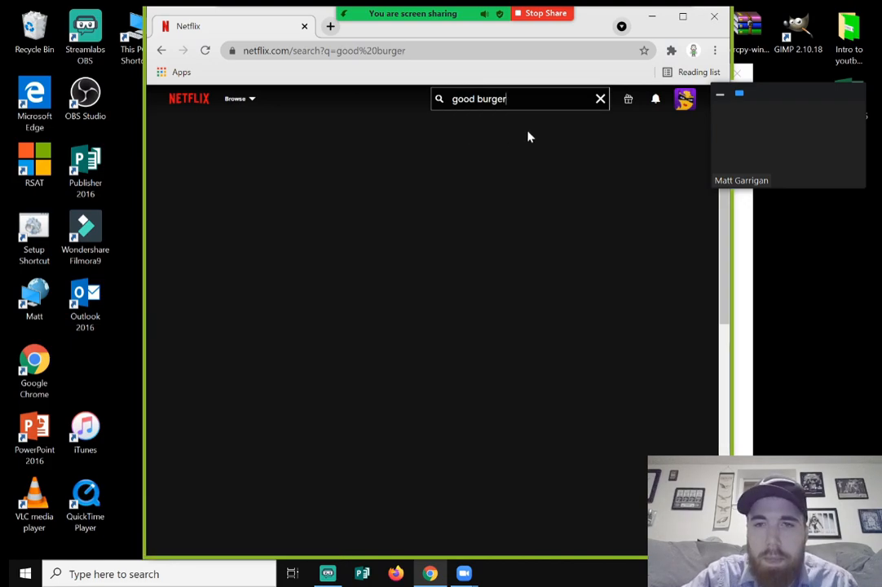
{"action": "mouse_move", "coordinate": [481, 169]}
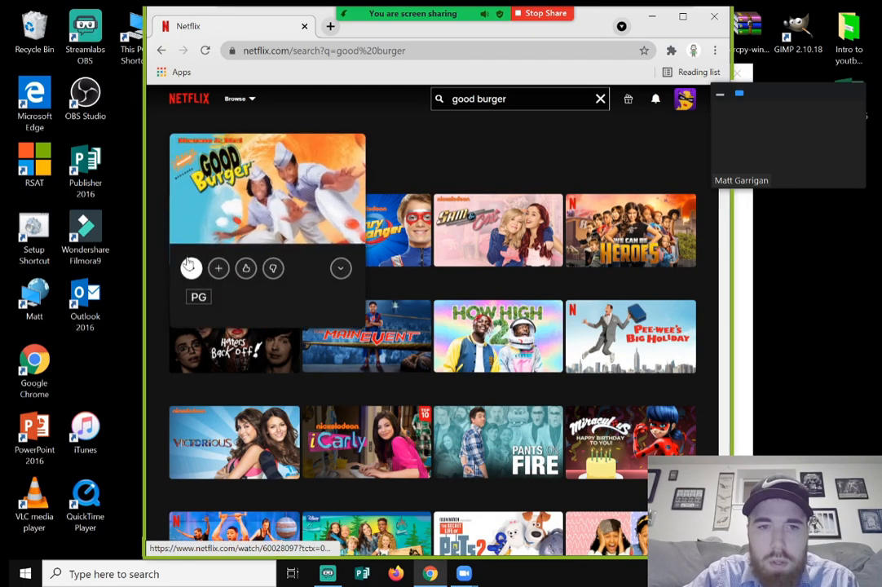
Start playing Good Burger from the Netflix search results.
{"action": "left_click", "coordinate": [190, 268]}
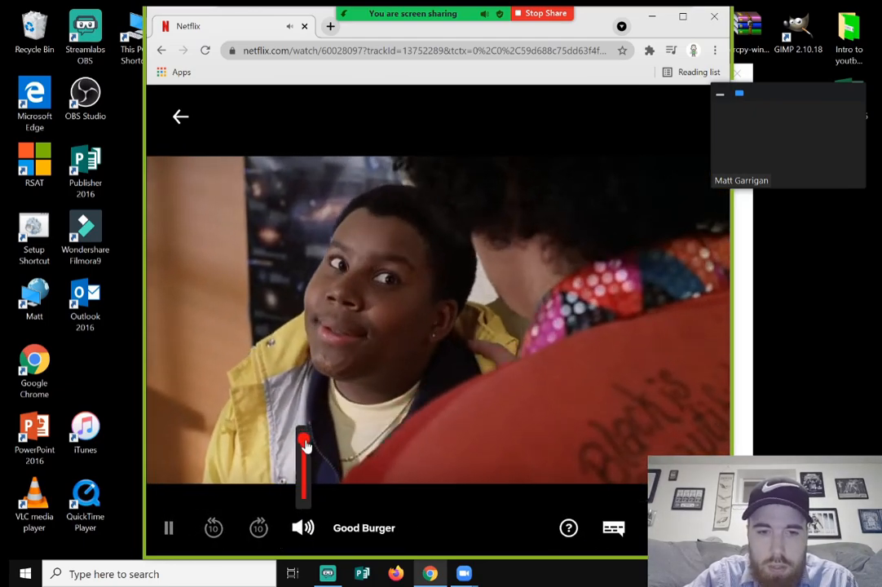
Lower Good Burger's volume with the player slider, then pause the movie.
{"action": "left_click_drag", "start_coordinate": [305, 444], "coordinate": [305, 497]}
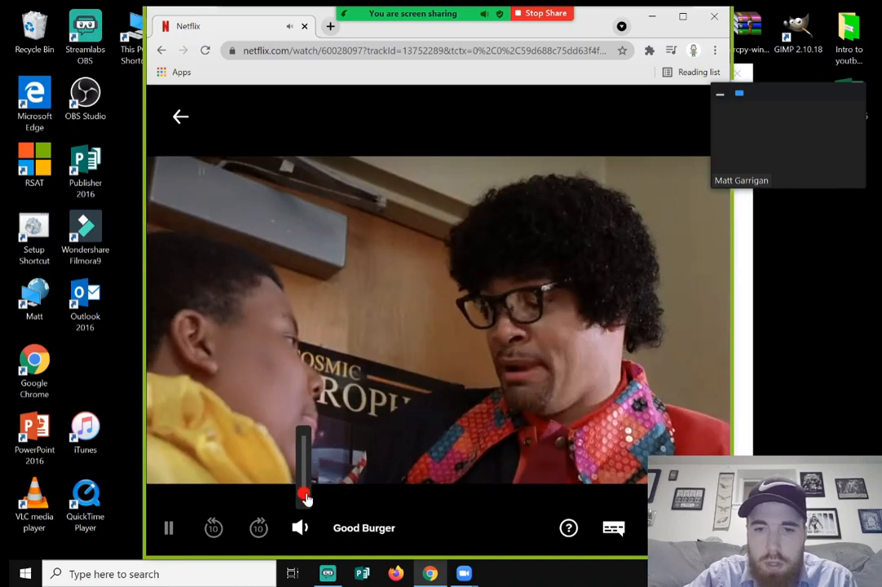
{"action": "left_click_drag", "start_coordinate": [306, 494], "coordinate": [199, 500]}
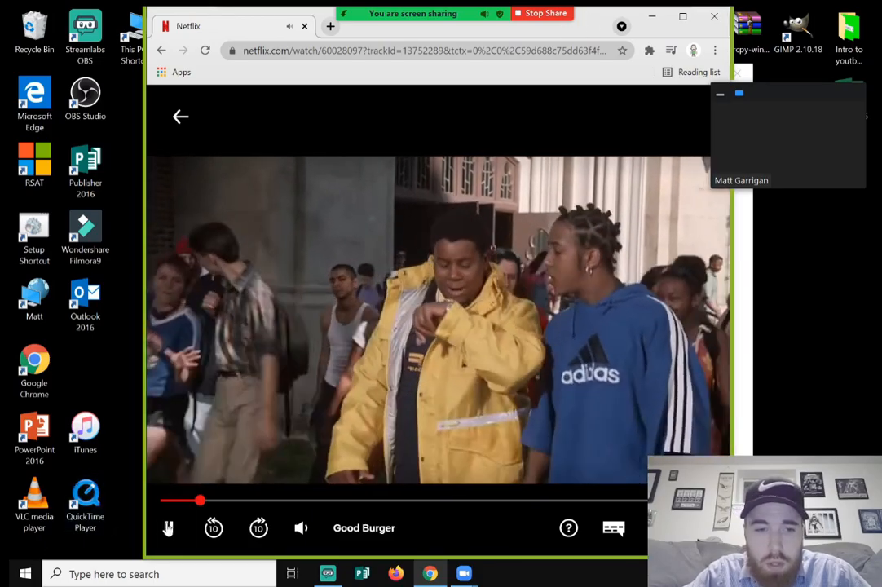
{"action": "left_click", "coordinate": [168, 528]}
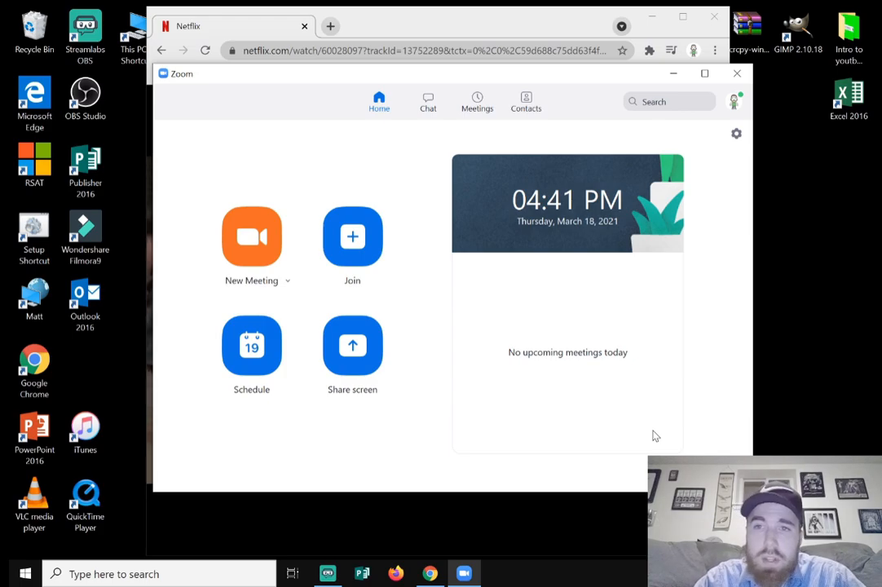
{"action": "mouse_move", "coordinate": [673, 207]}
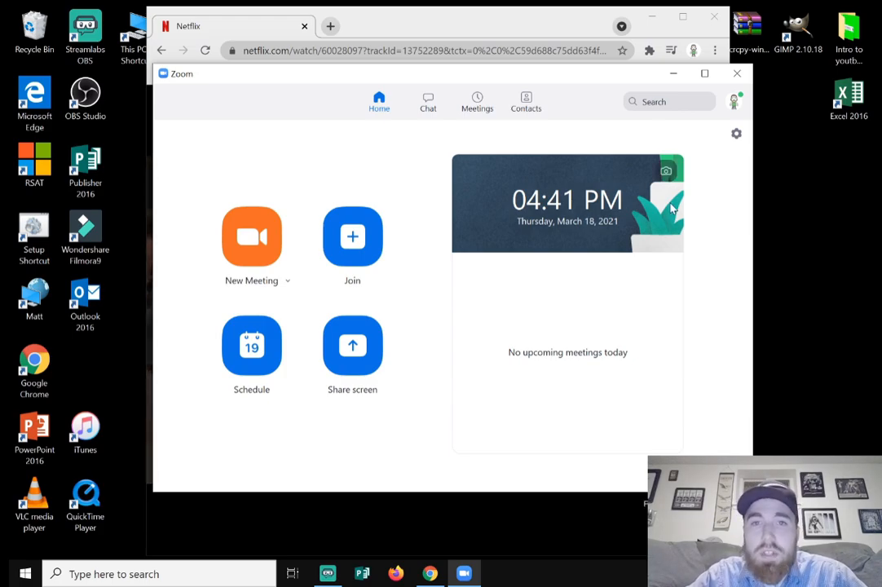